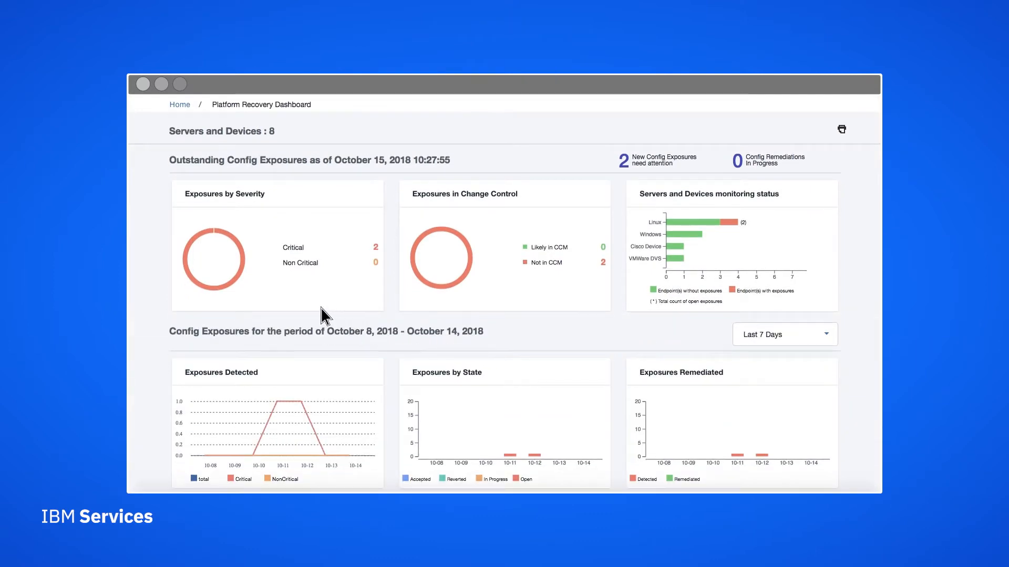
mouse_move(274, 295)
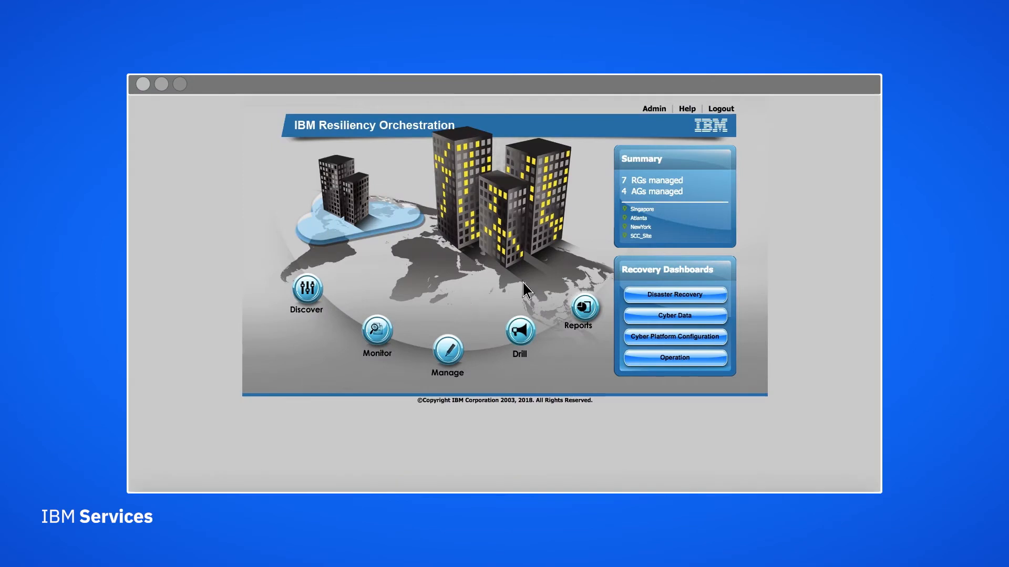
mouse_move(675, 323)
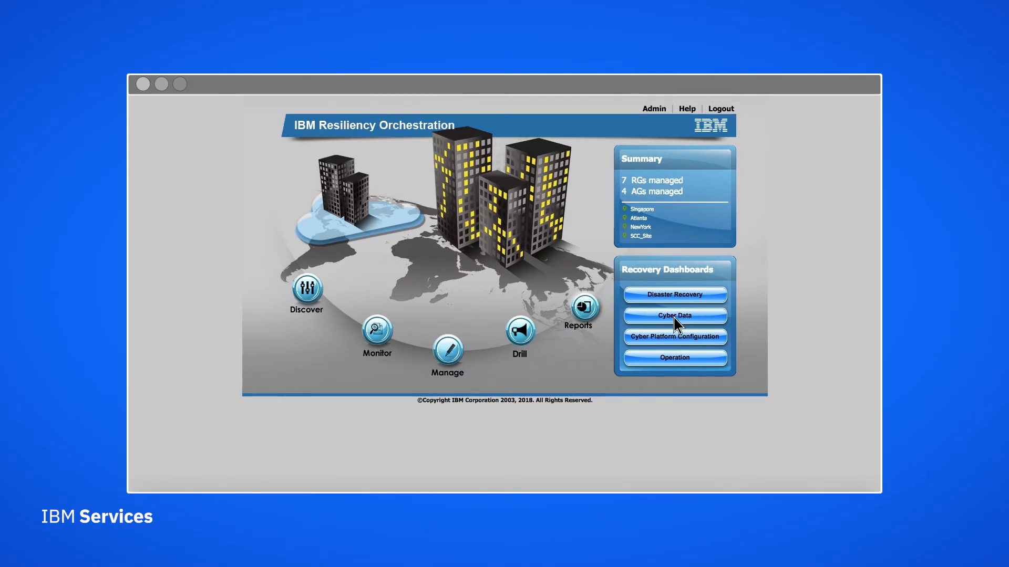
Review the Cyber DR dashboard's application details, then show the discovered application groups
click(674, 315)
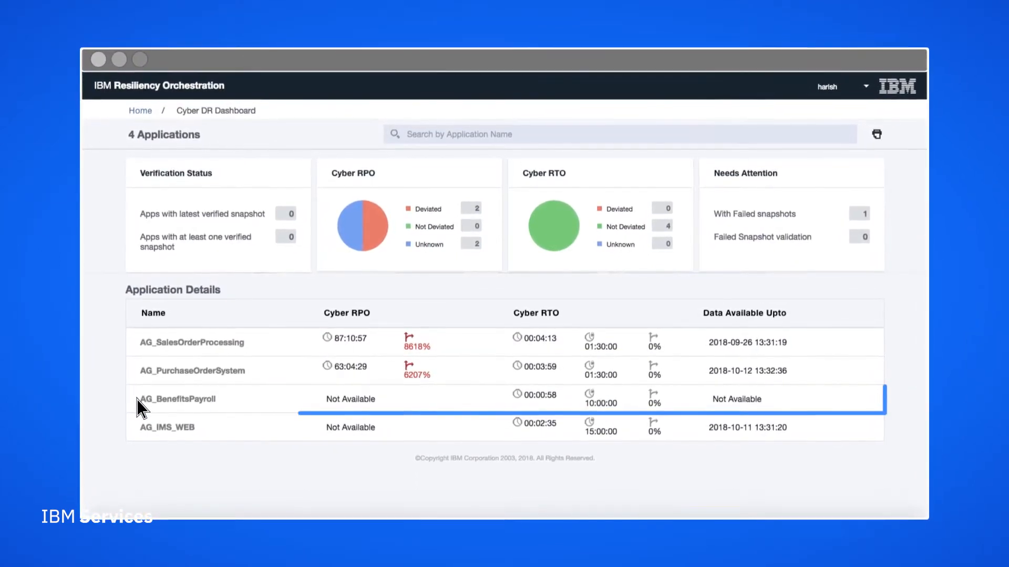
click(167, 428)
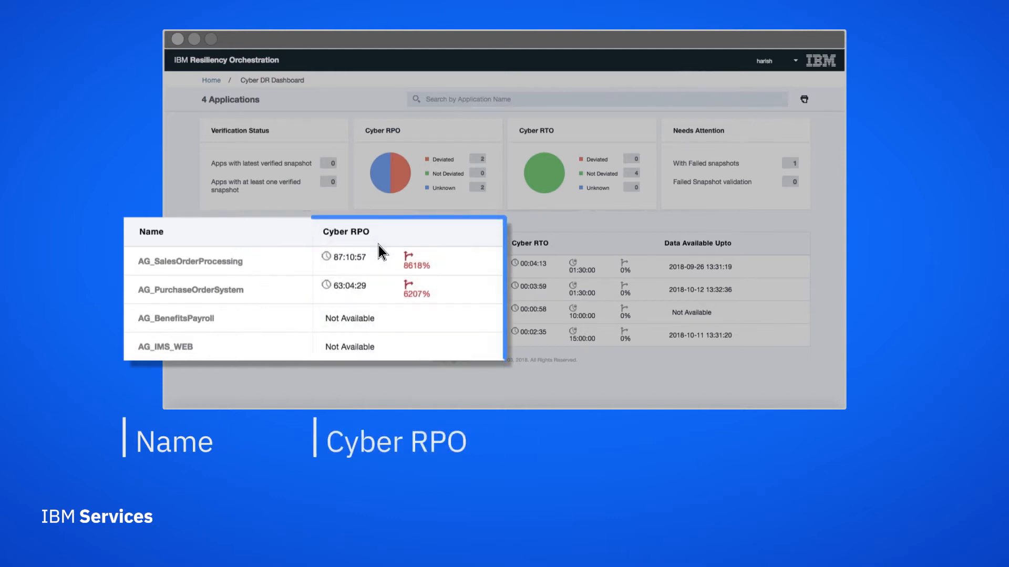
mouse_move(537, 248)
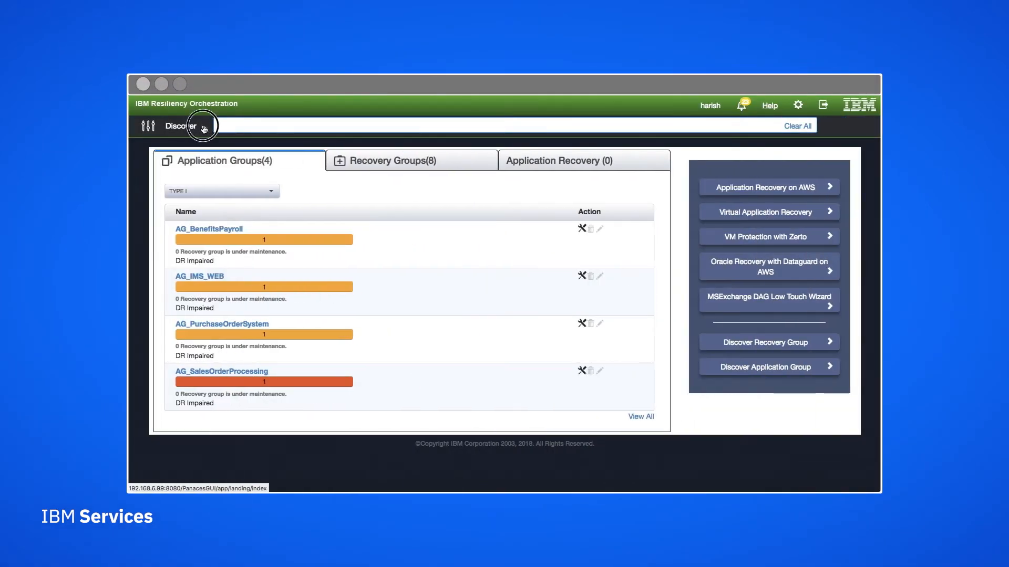
Show the Configuration Monitoring Profile listing under Discover
click(181, 125)
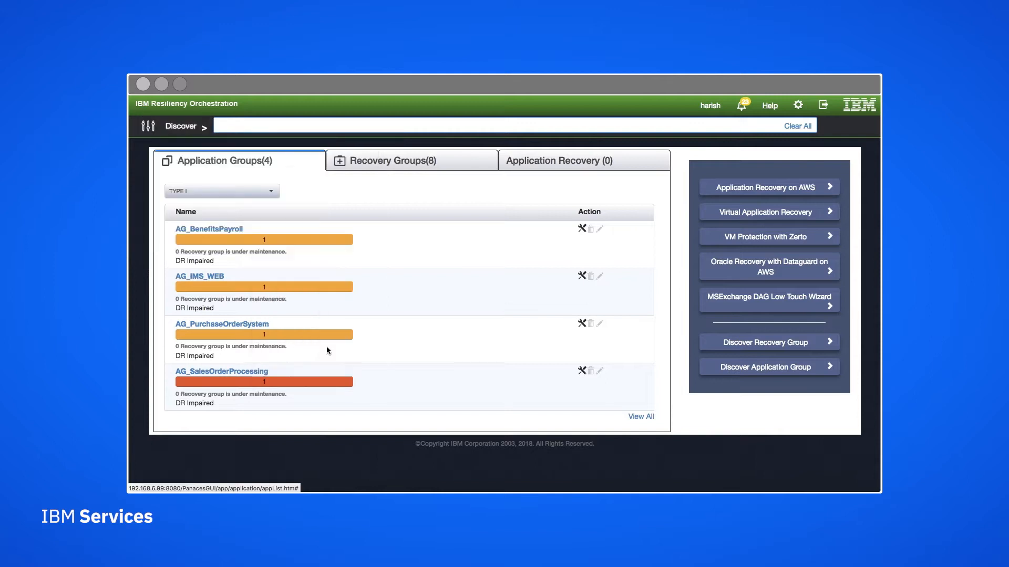
click(563, 119)
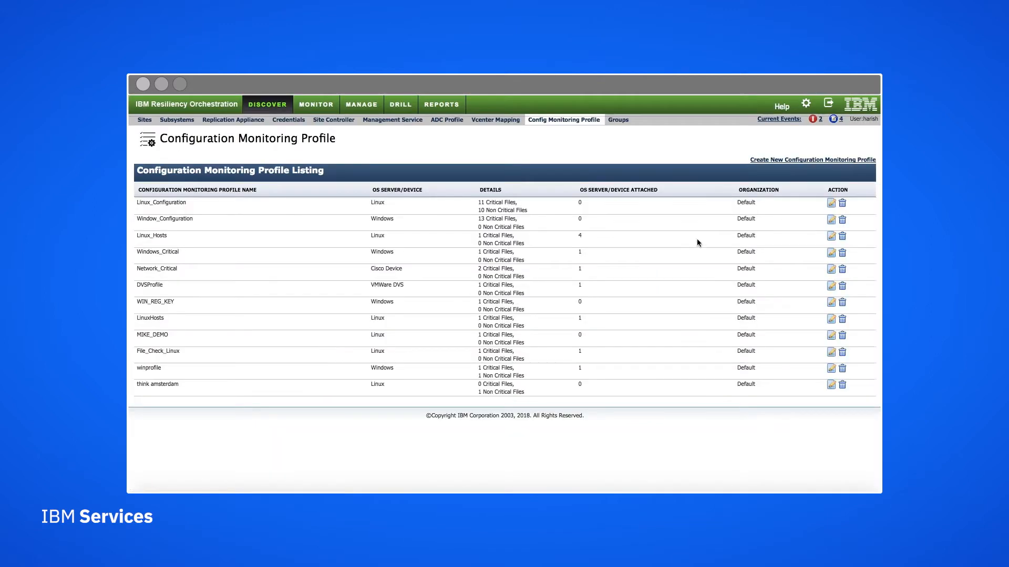
Create Linux profile CyberPlatformTEST with a Critical file alert on /etc/hosts
click(813, 160)
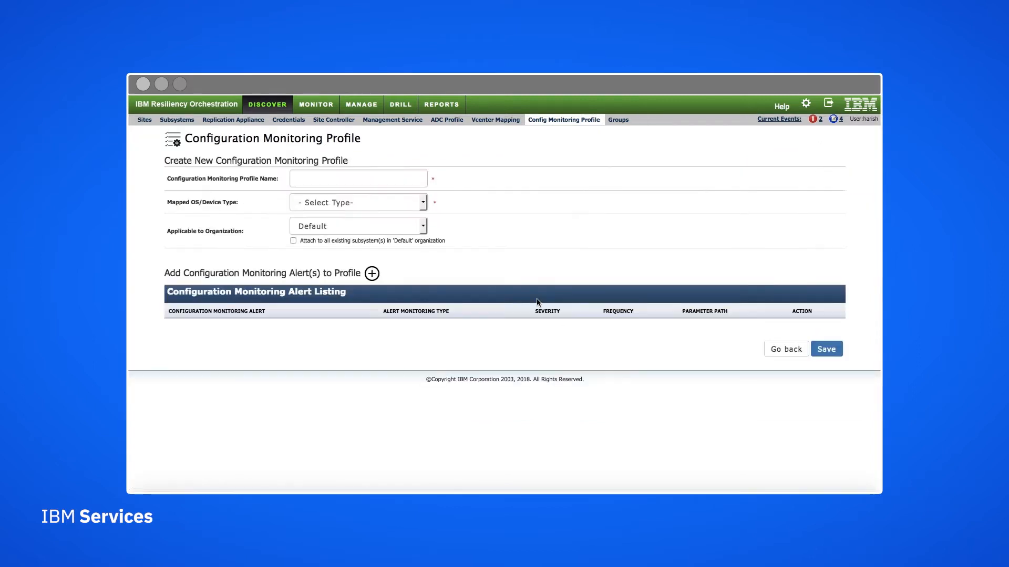
text(CyberPlatformTEST)
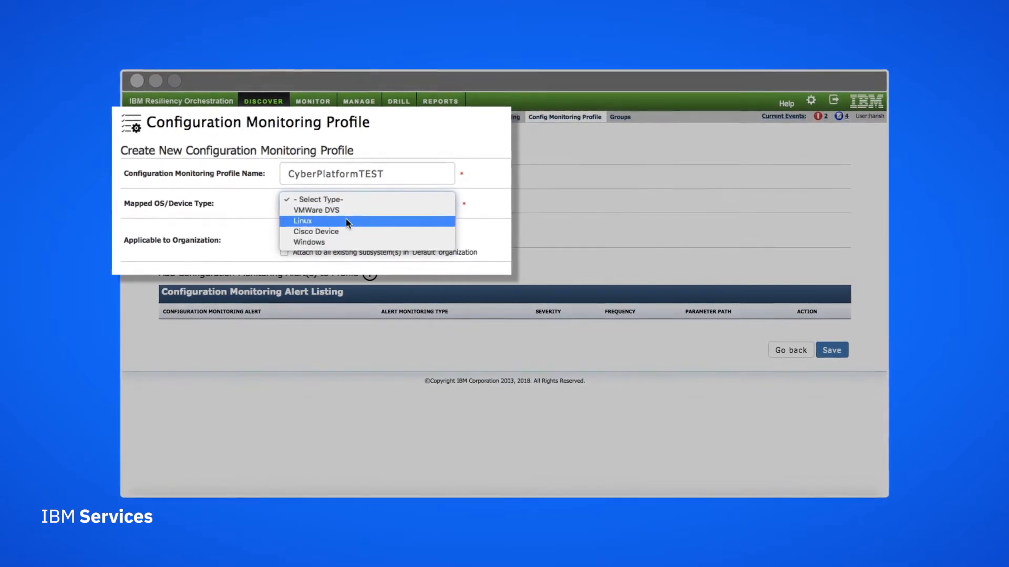
click(302, 221)
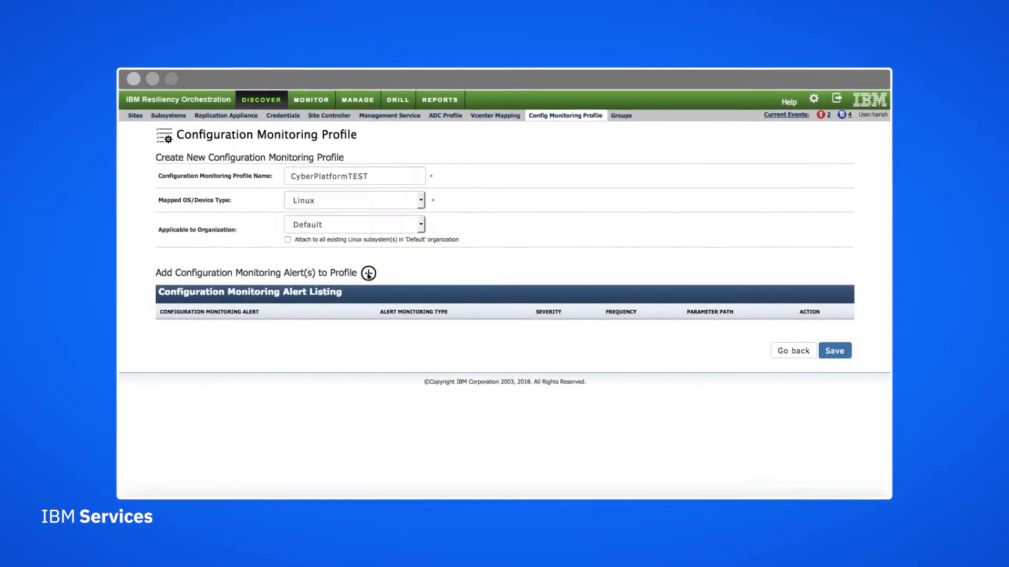
click(368, 273)
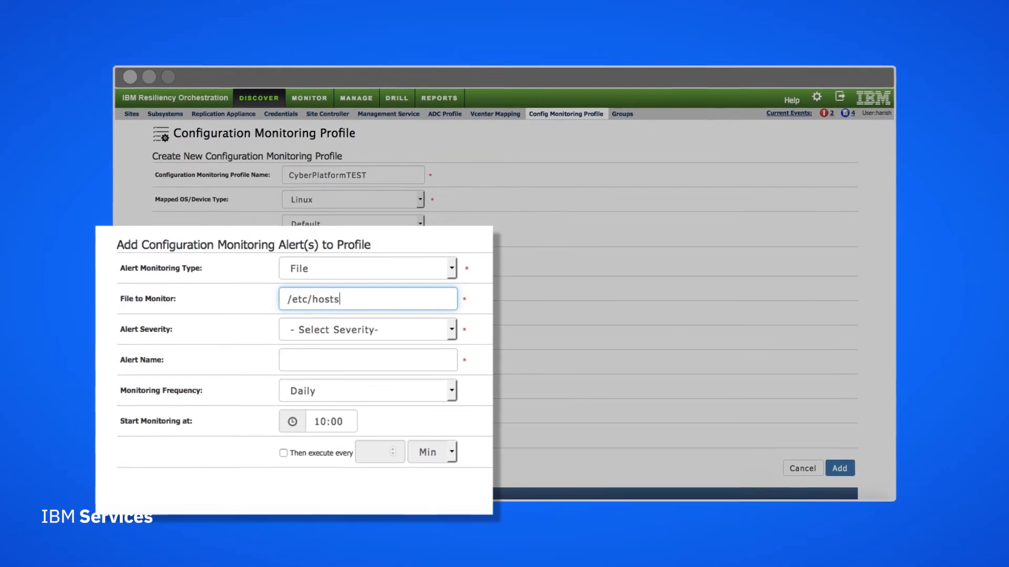
click(366, 329)
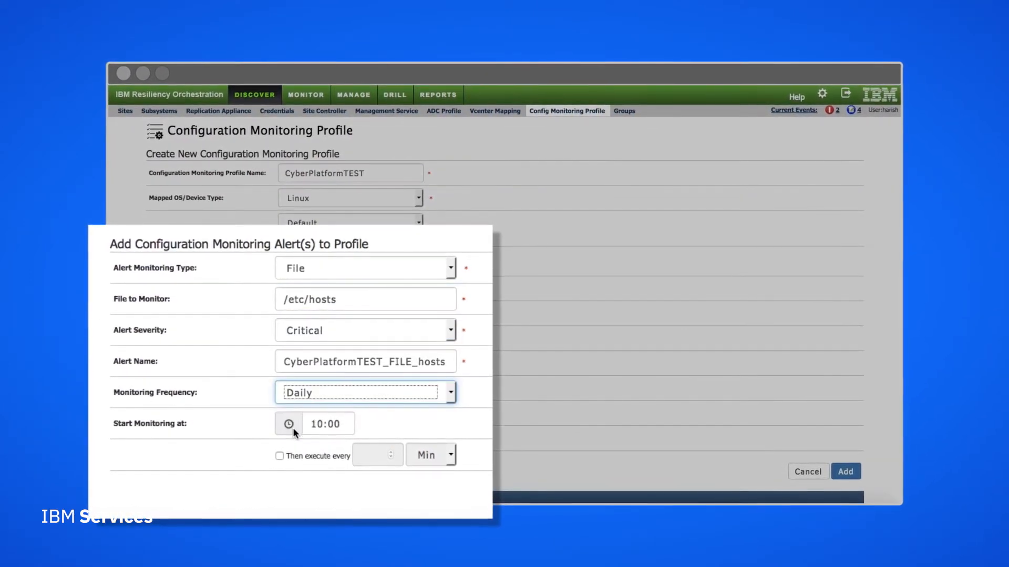
click(844, 472)
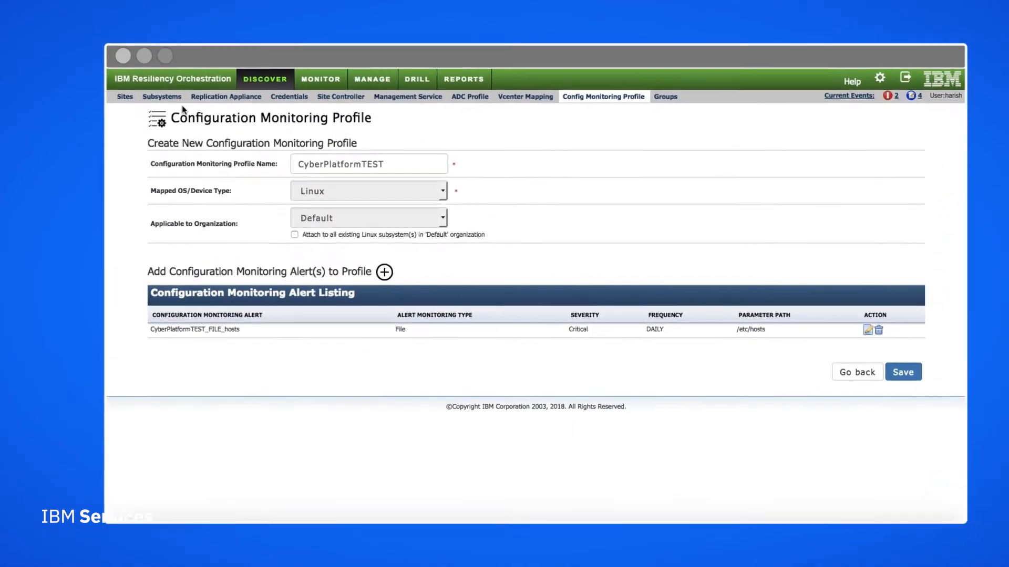
Show the Subsystems components listing
click(162, 96)
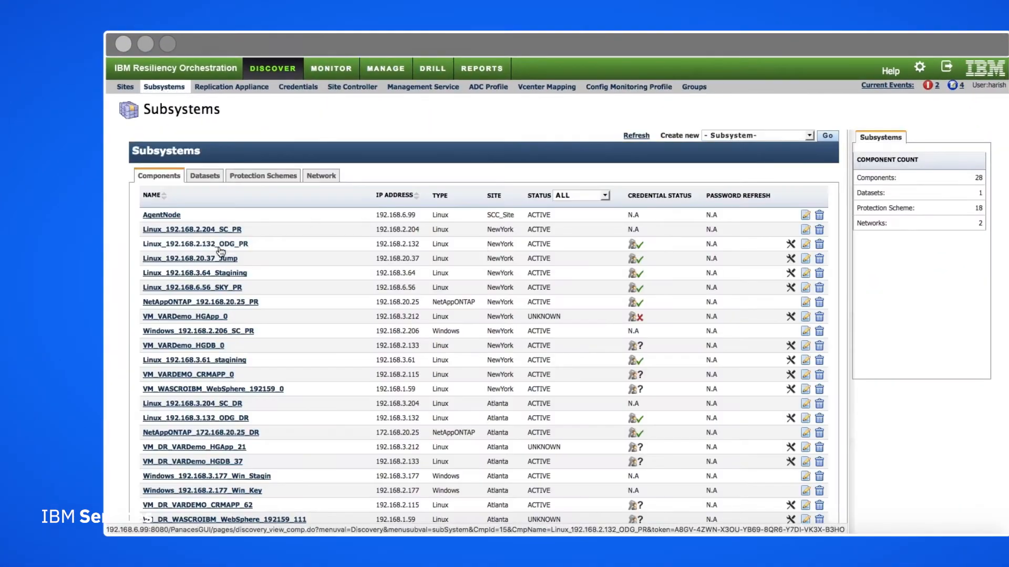
Show the LinuxGrp recovery group from the Linux_192.168.20.37_Jump component
click(188, 259)
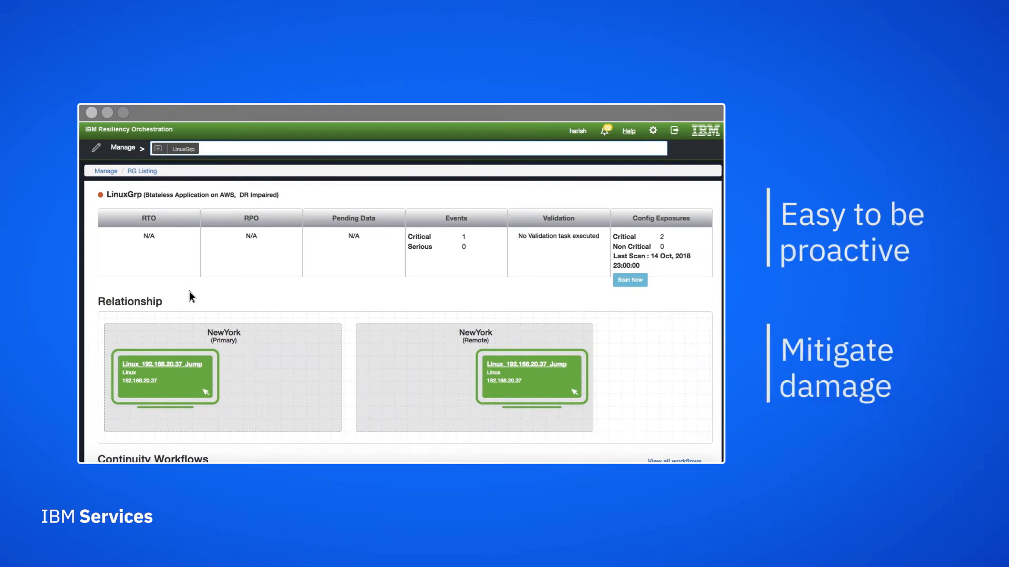
mouse_move(251, 321)
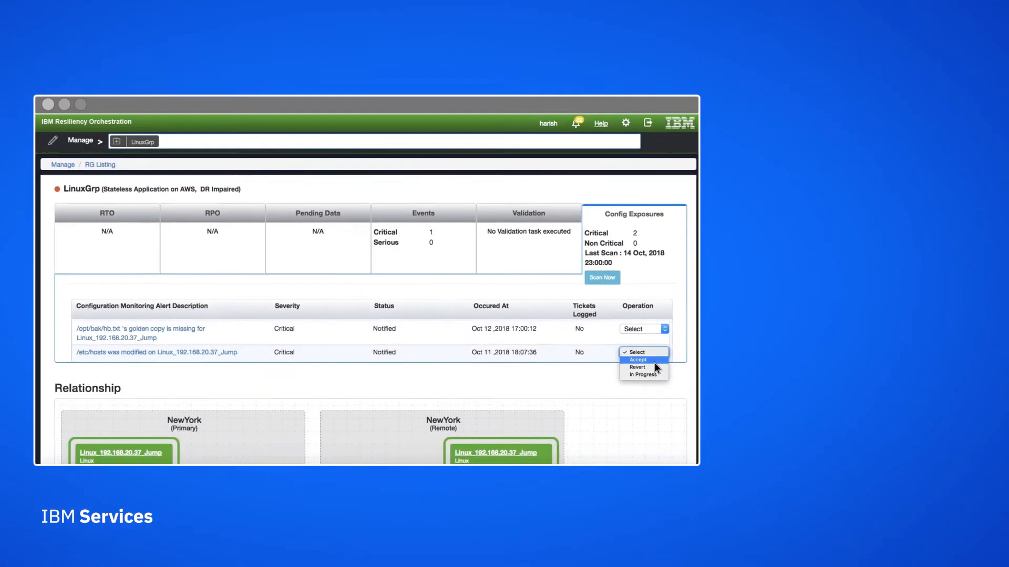
mouse_move(652, 368)
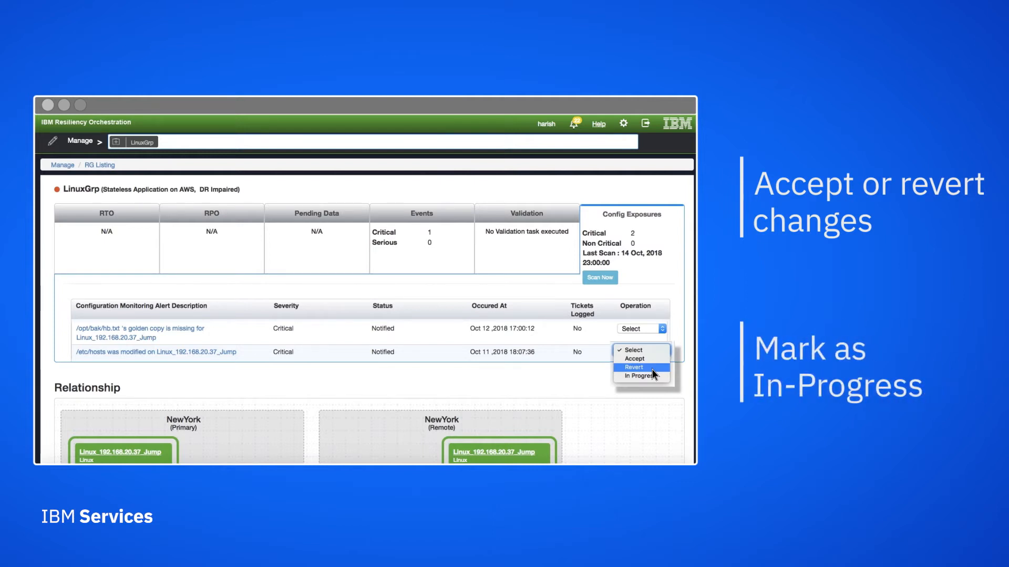
mouse_move(655, 380)
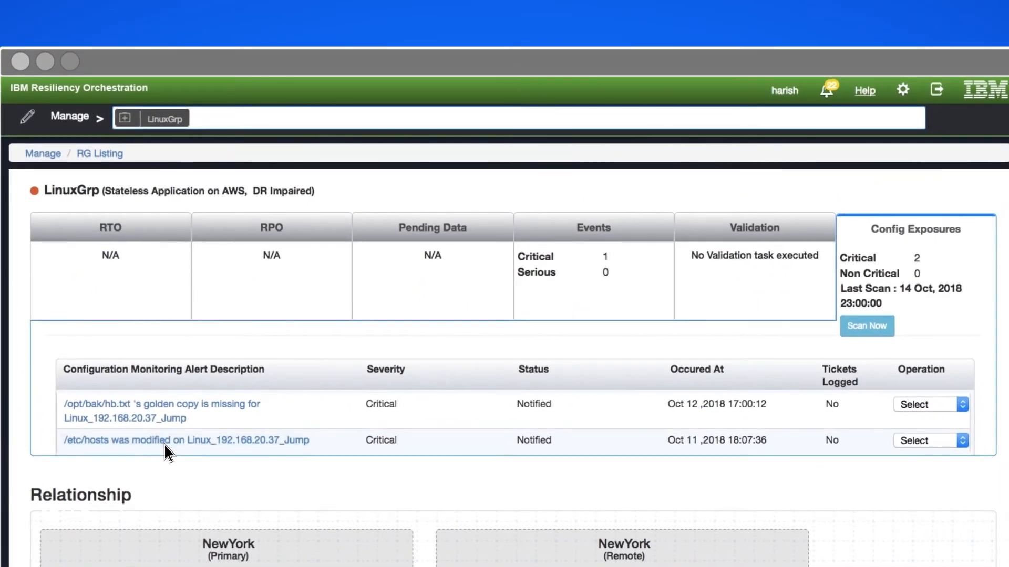
View the configuration changes behind the '/etc/hosts was modified' alert and close them
click(185, 441)
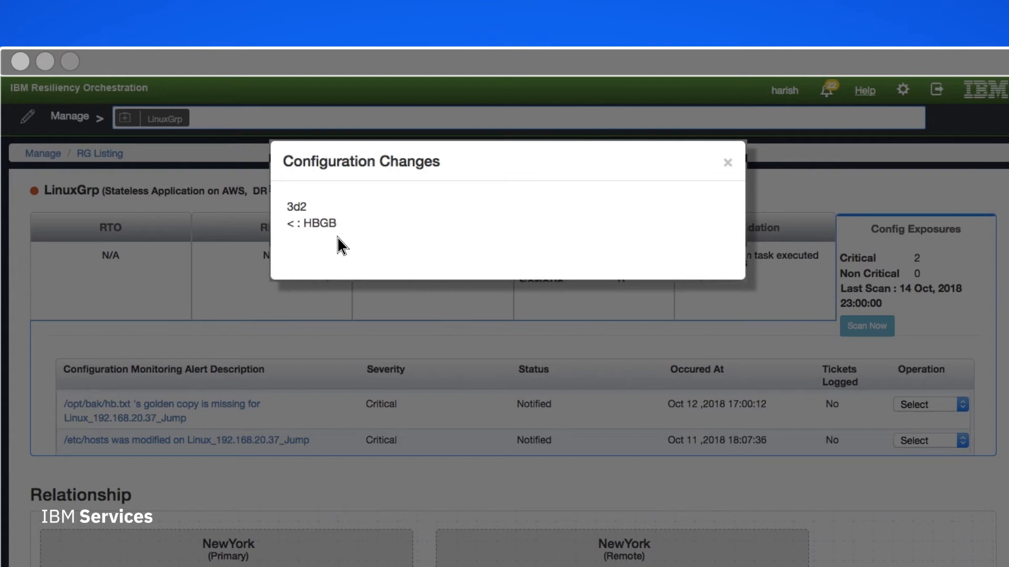
click(727, 162)
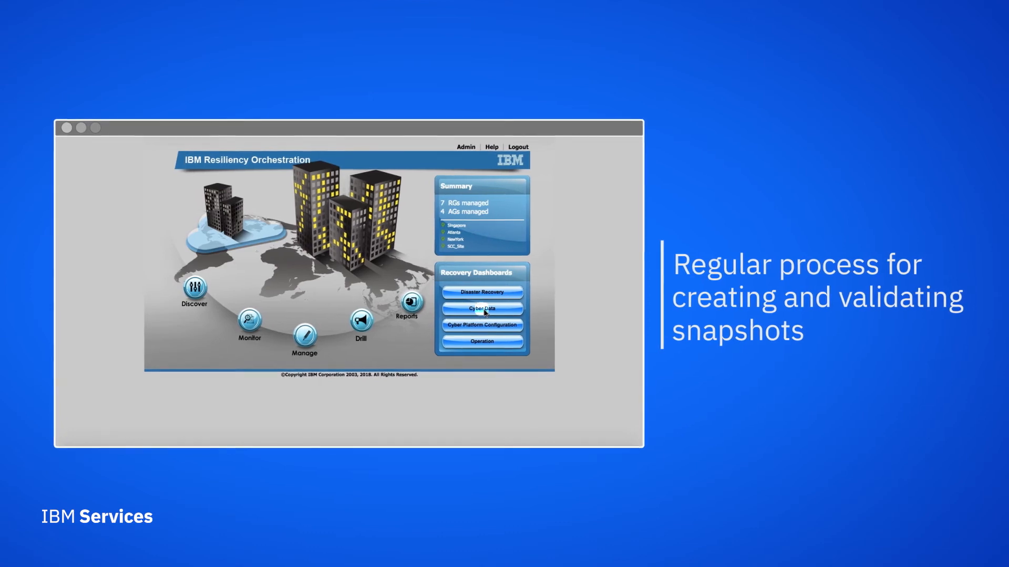
From the Cyber DR dashboard, show RG_VARDemo_HGApp's Cyber DR snapshot list under AG_SalesOrderProcessing
click(481, 308)
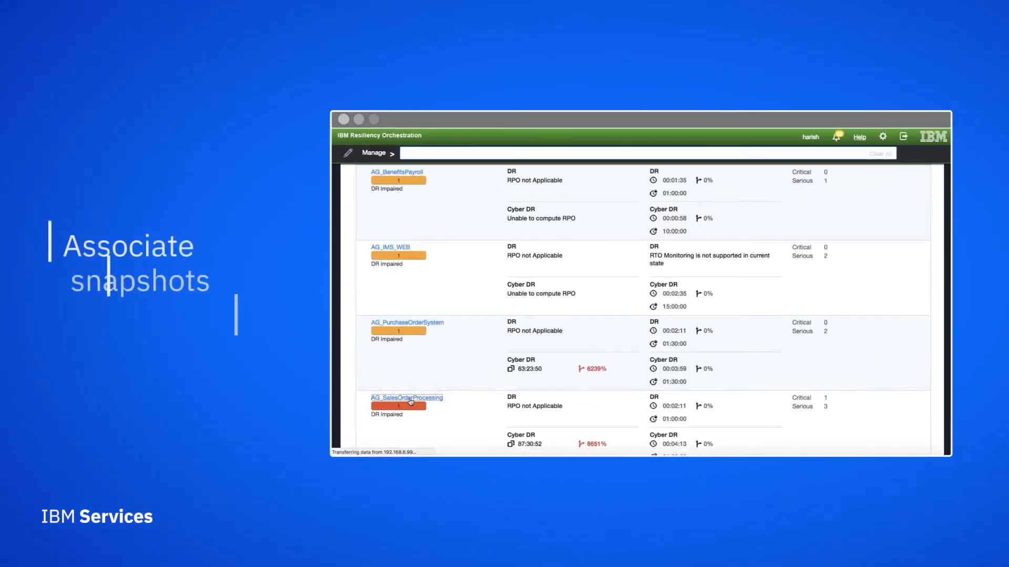
click(406, 397)
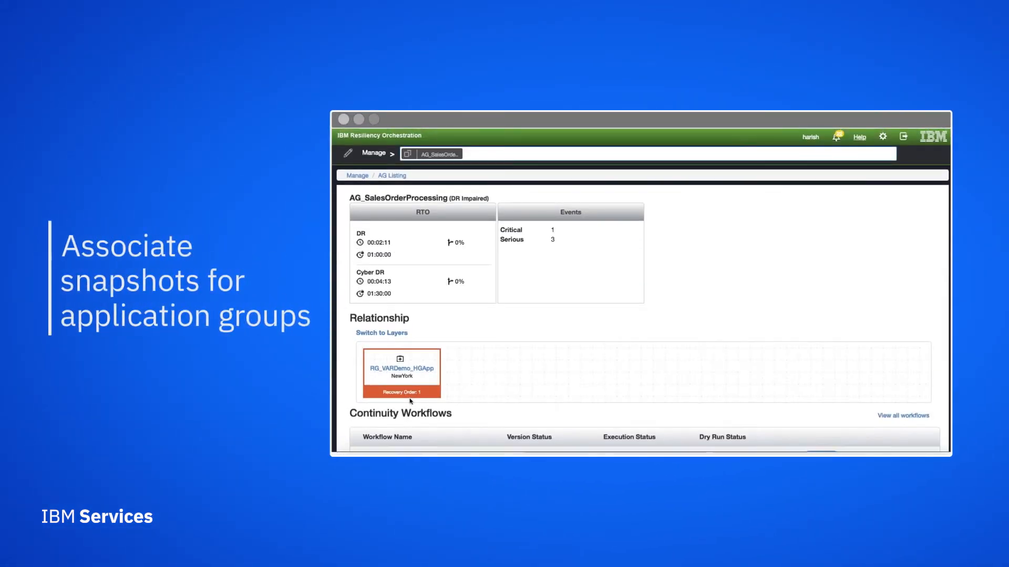
scroll(down, 3)
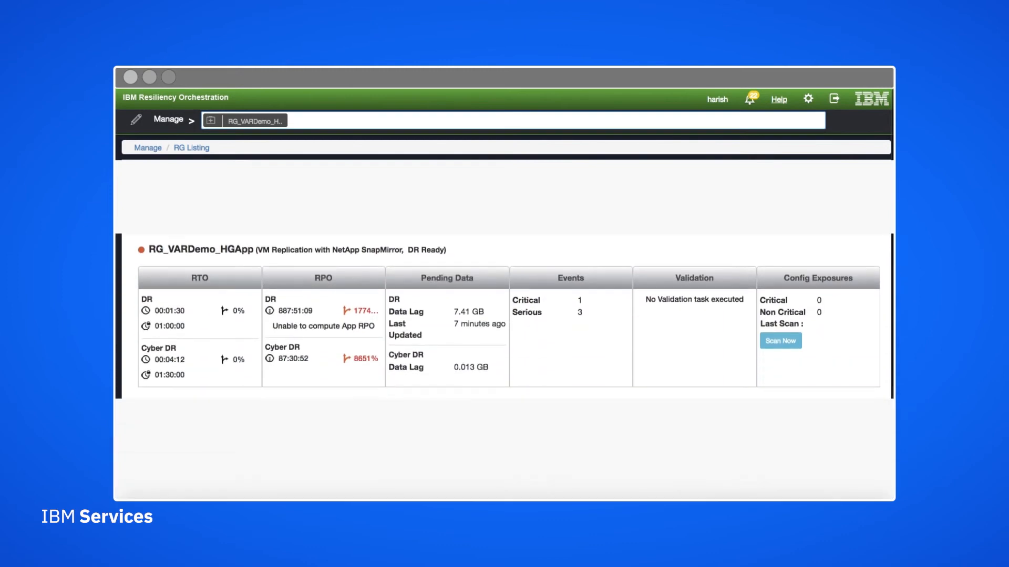
scroll(down, 3)
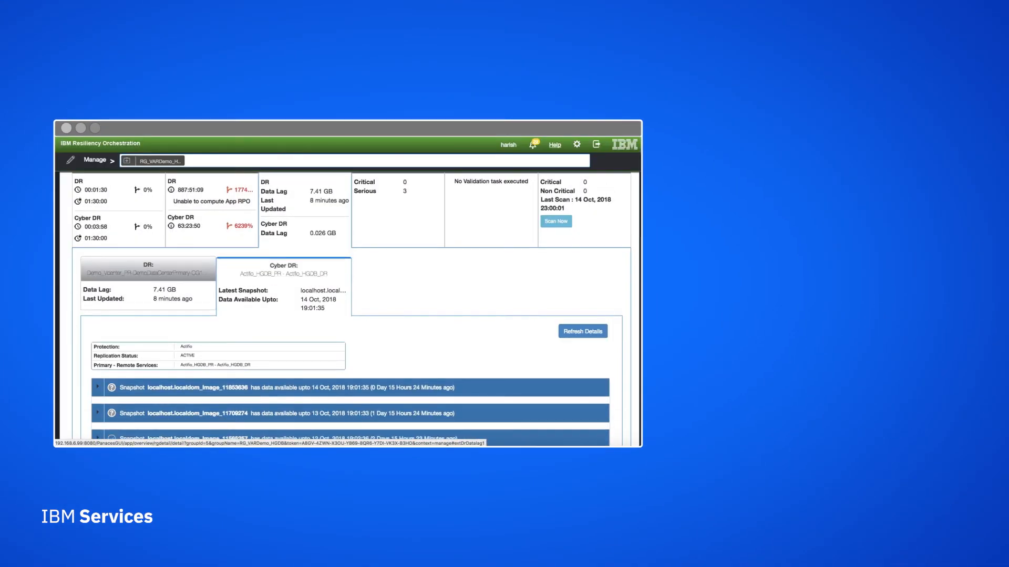
Review the snapshot list and status legend, then go to the Drills summary
scroll(down, 3)
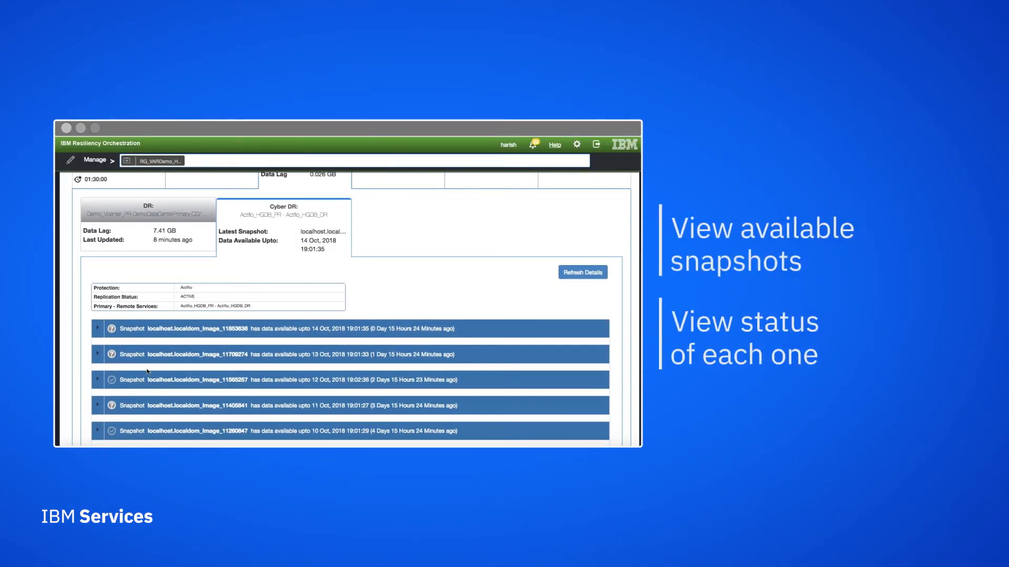
scroll(down, 3)
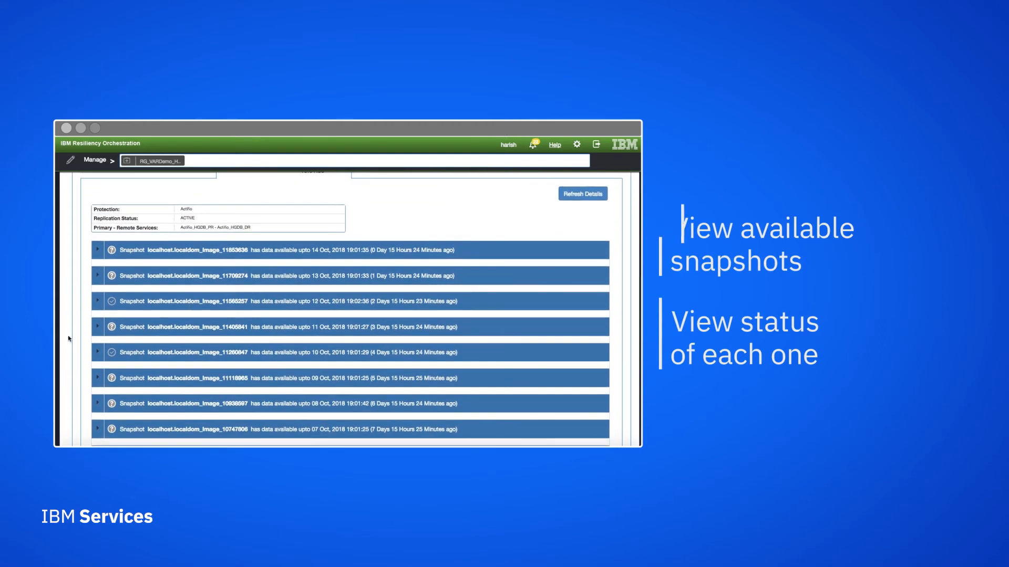
mouse_move(111, 276)
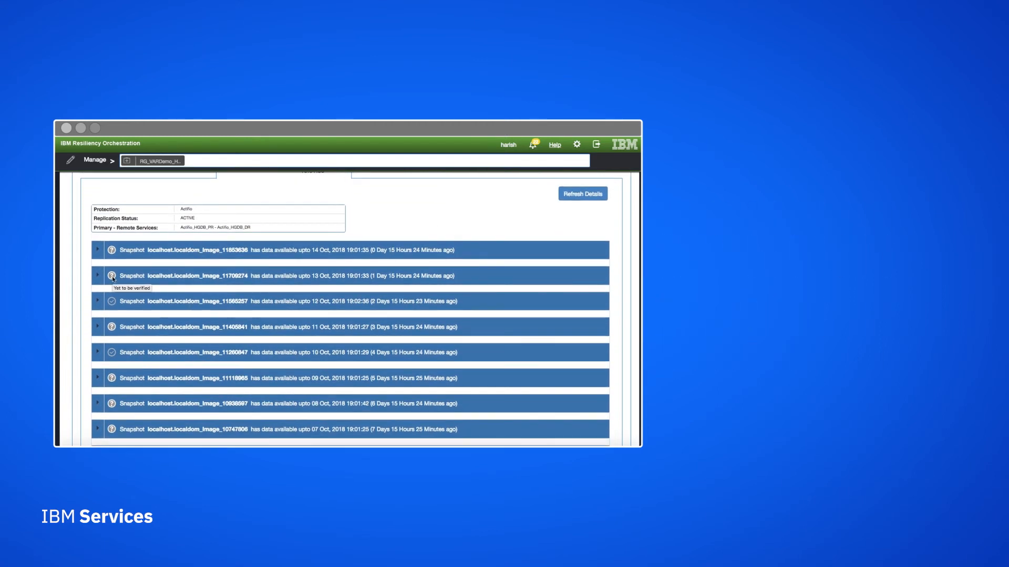
scroll(down, 3)
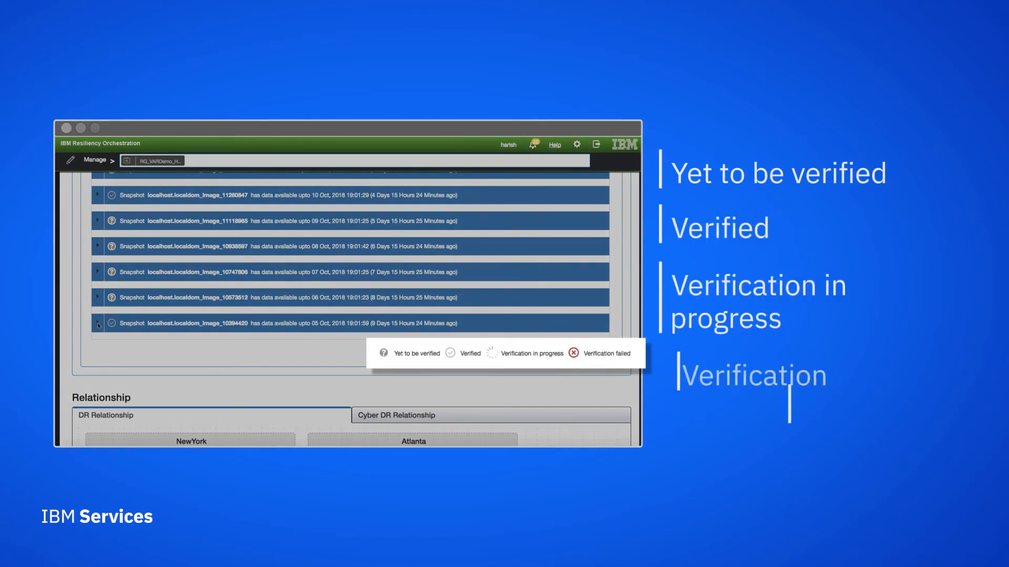
click(97, 324)
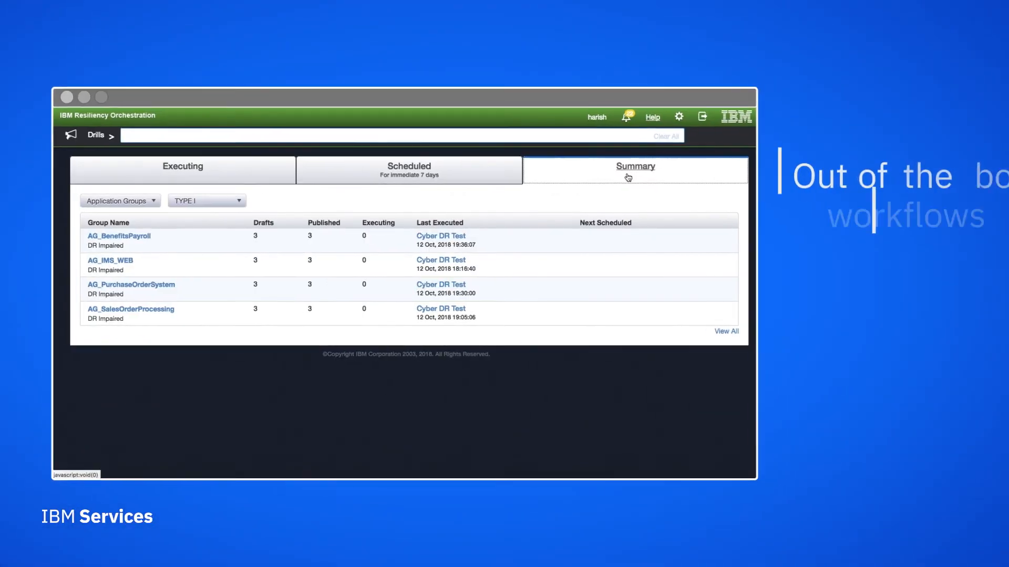
Execute the Cyber DR Test drill for AG_PurchaseOrderSystem and confirm it
click(100, 285)
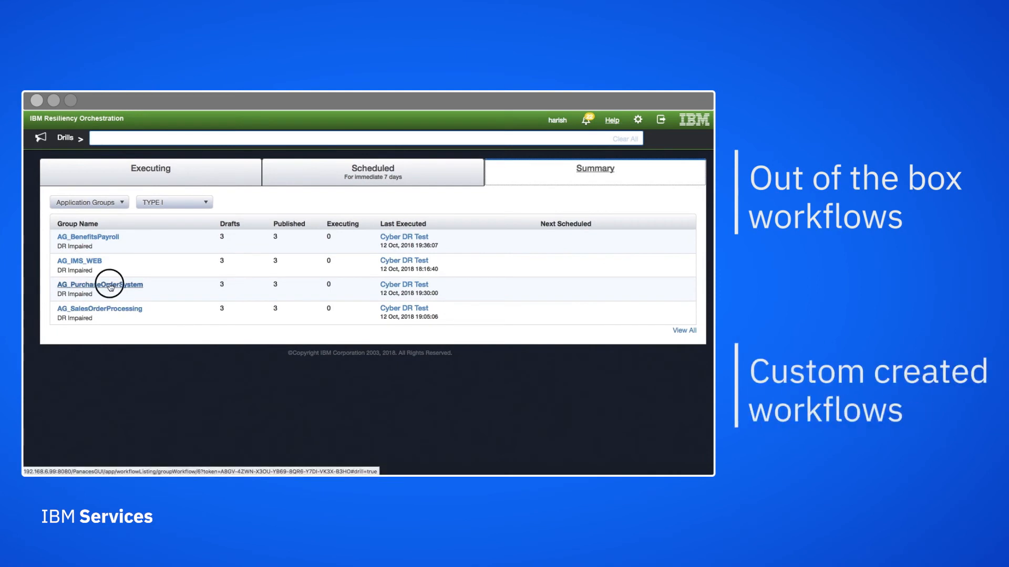
click(99, 285)
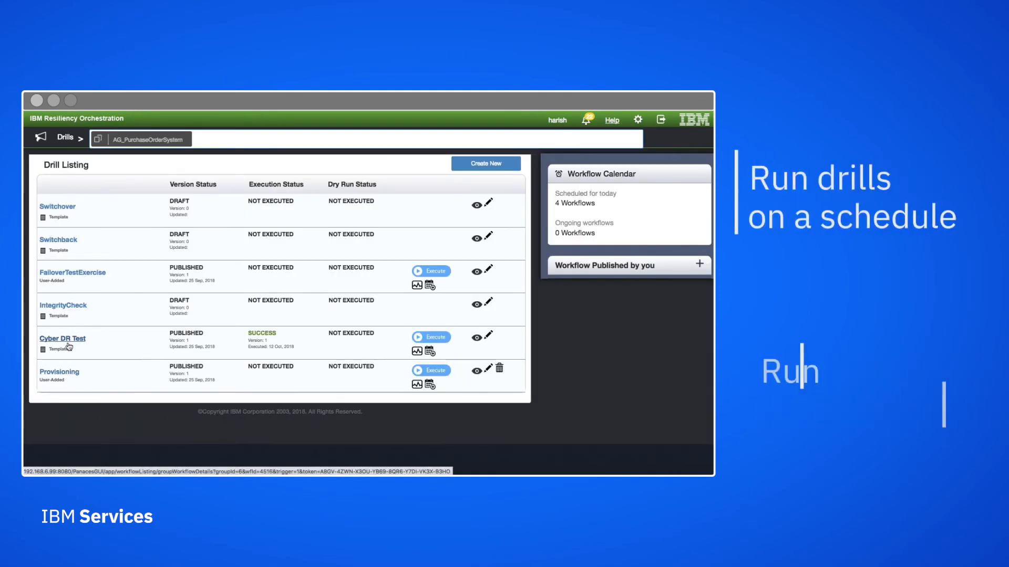
click(443, 270)
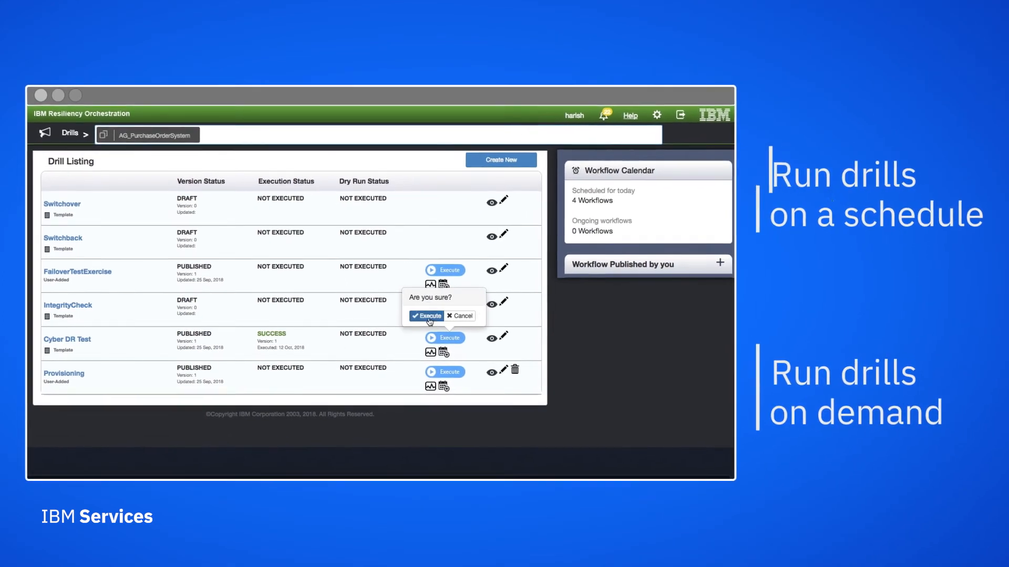
click(426, 317)
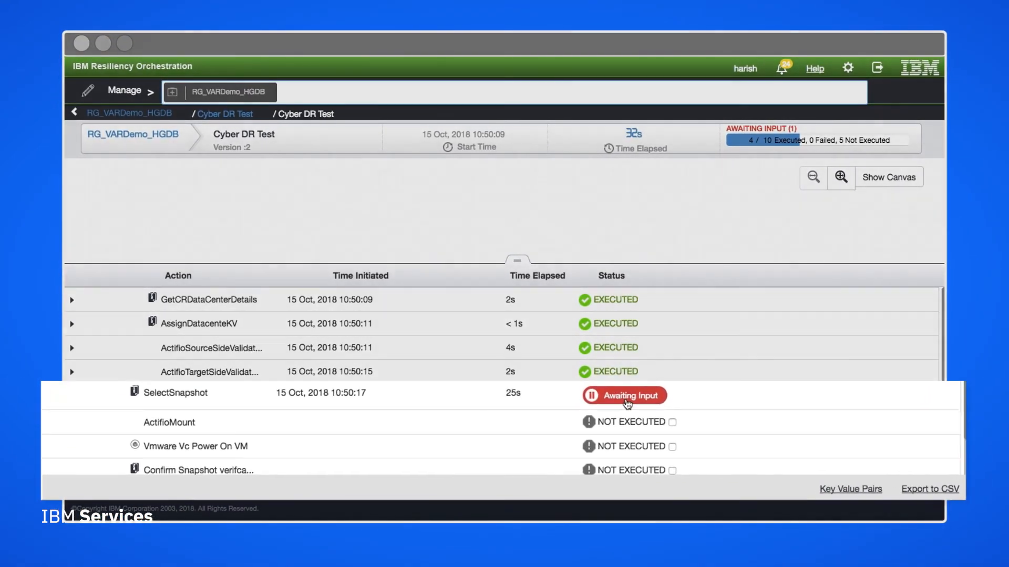
Choose snapshot localhost.localdom_Image_10747806 for the waiting SelectSnapshot step
click(623, 395)
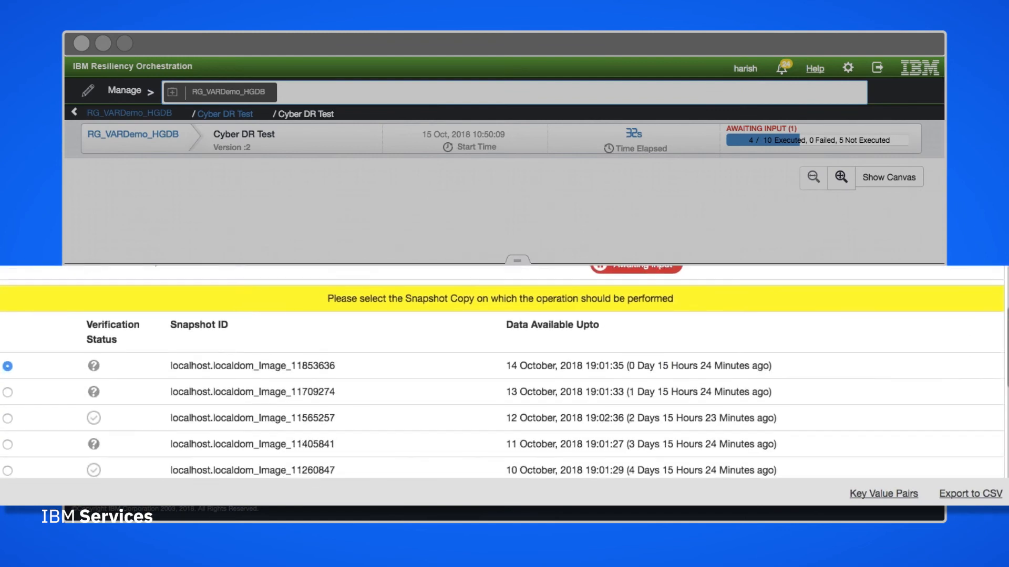
scroll(down, 3)
text(O)
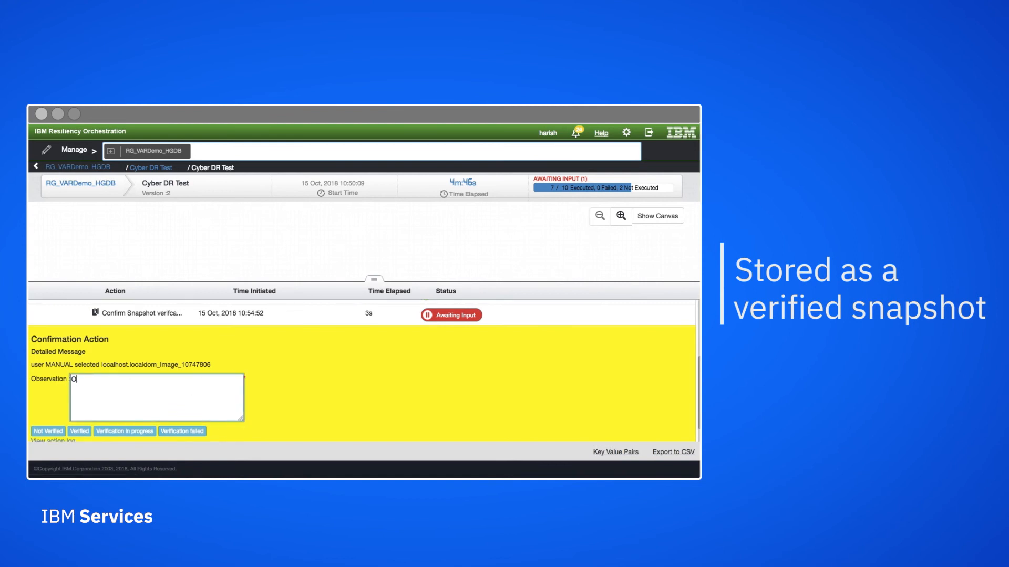
Enter observation 'No the snapshot was not found valid. Marking invalid' and mark verification failed
text(No the snapshot)
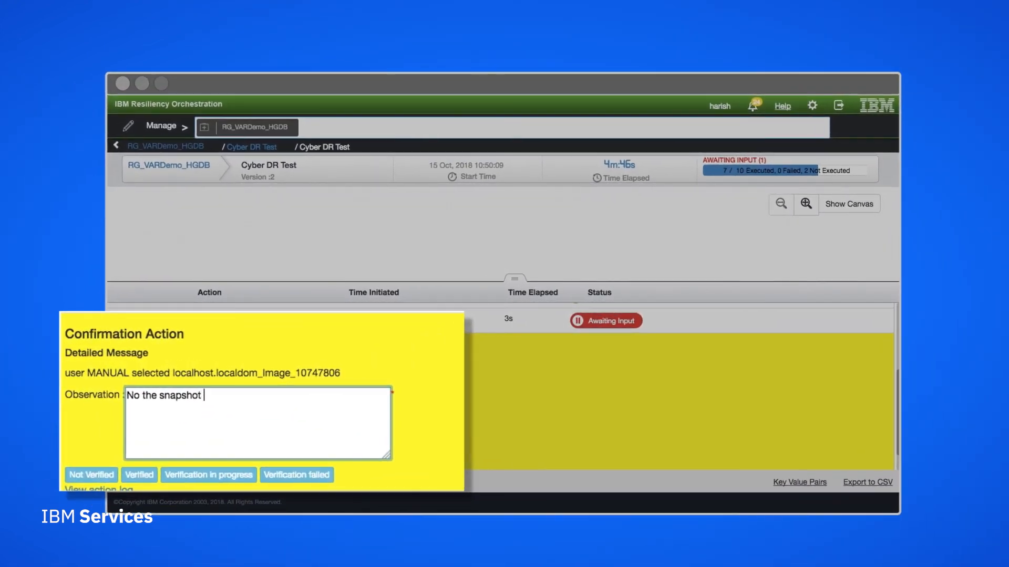
text(was not found valid. MA)
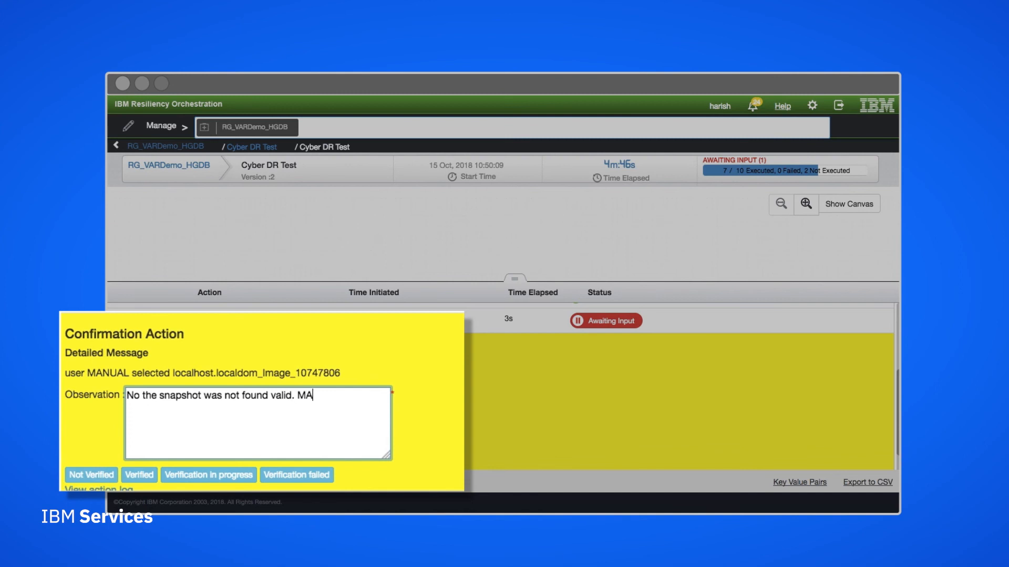
text(rking inv)
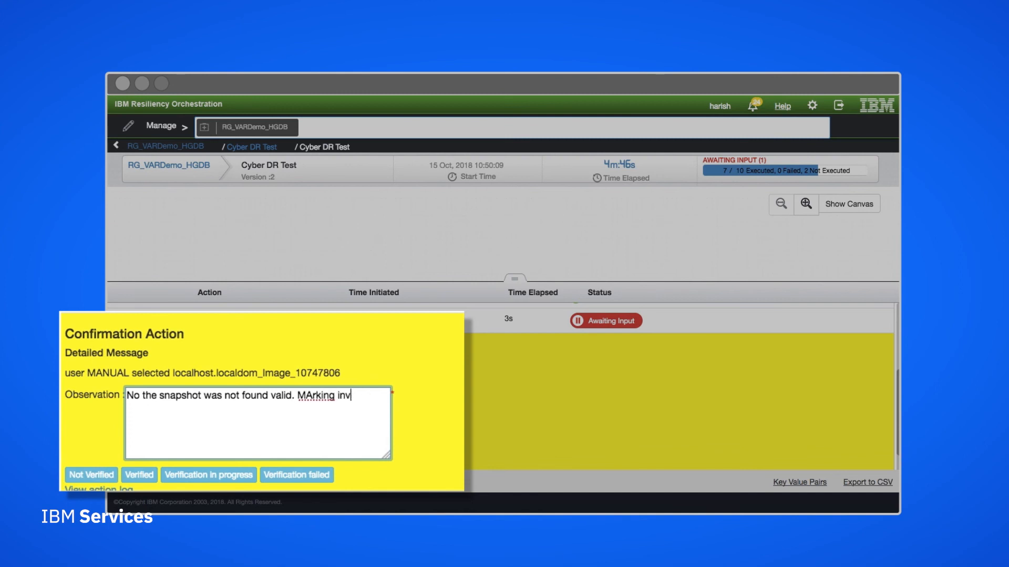
text(Marking)
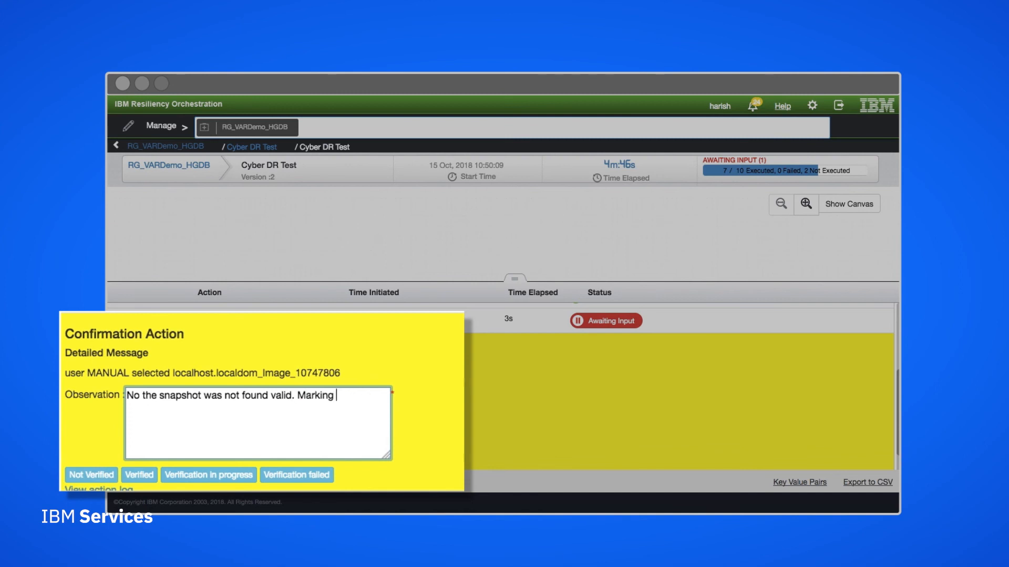
text(invalid)
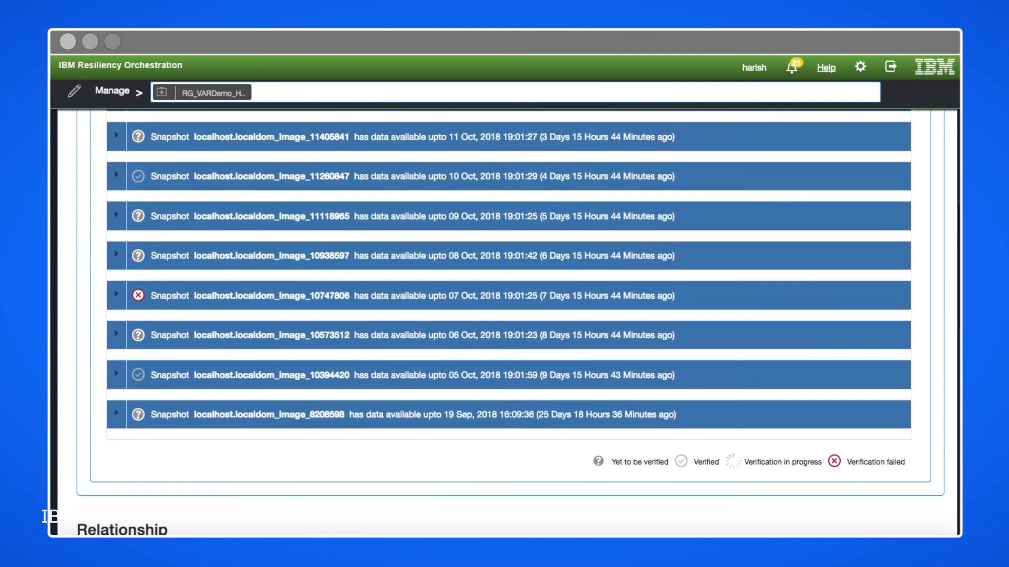
scroll(up, 3)
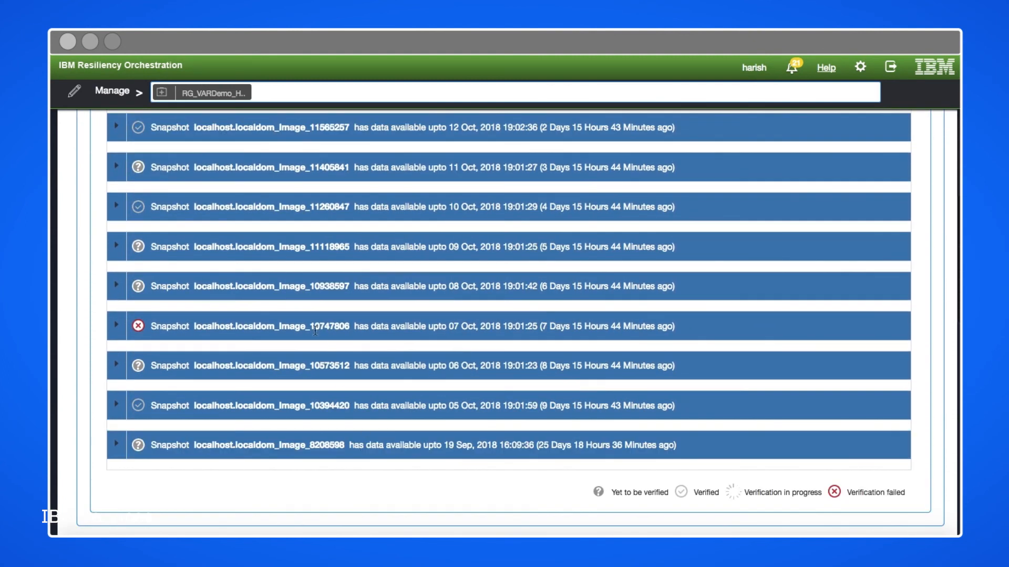